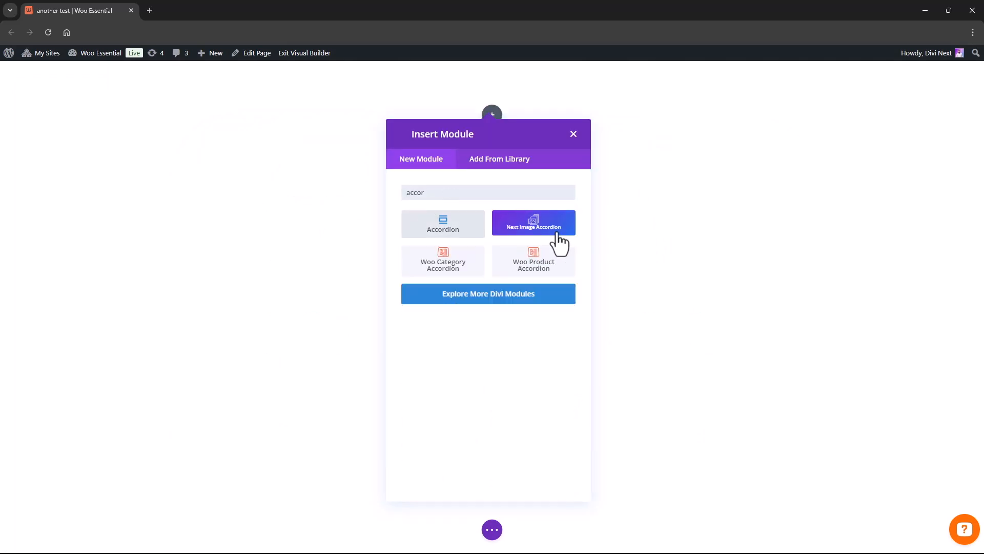
Step: Insert the Woo Product Accordion module so it shows three product images with its settings open
left_click(533, 260)
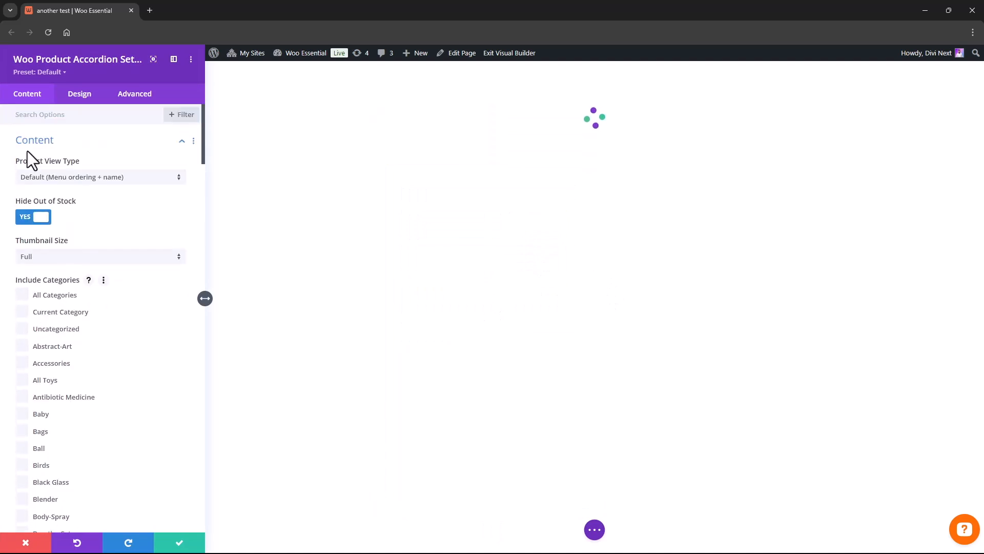
scroll("down", 3)
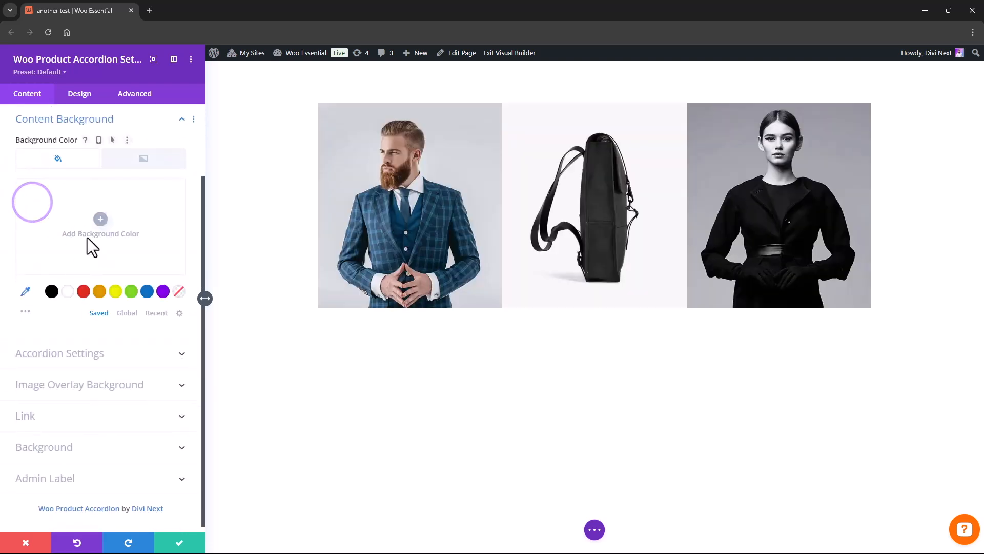
Step: Set Accordion Height to 500px, Active Image Size to 4 and Gutter Space to 30px
left_click(60, 353)
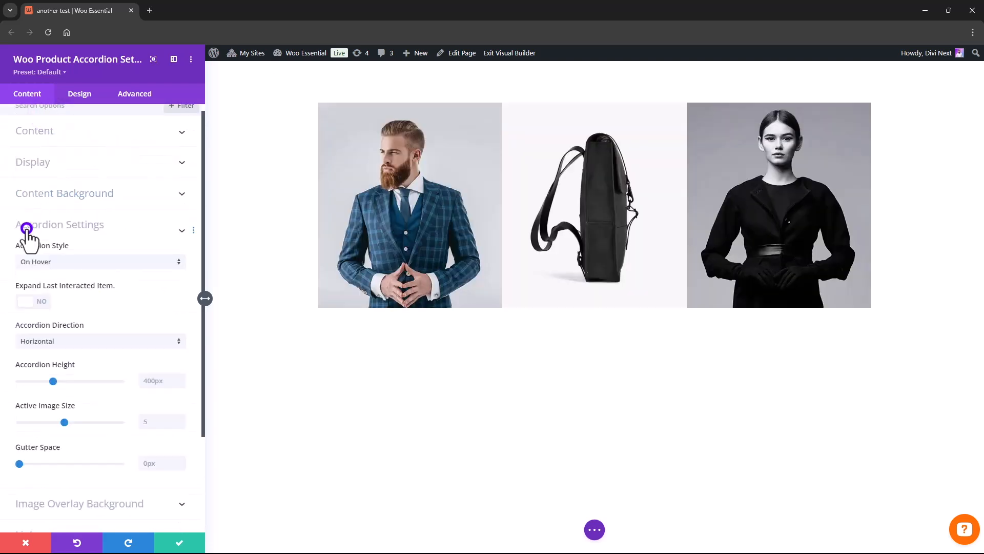
left_click(100, 261)
type("4")
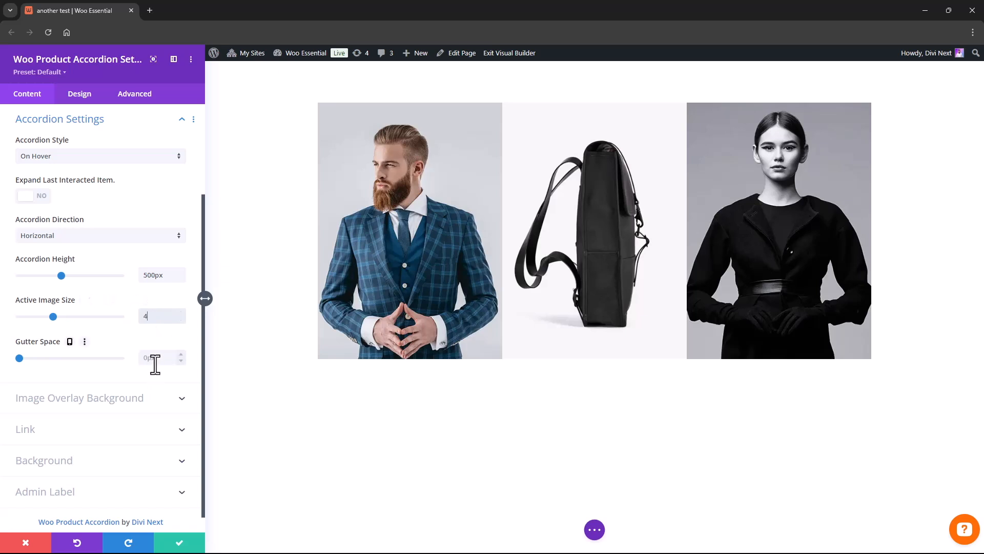
left_click(154, 358)
type("30")
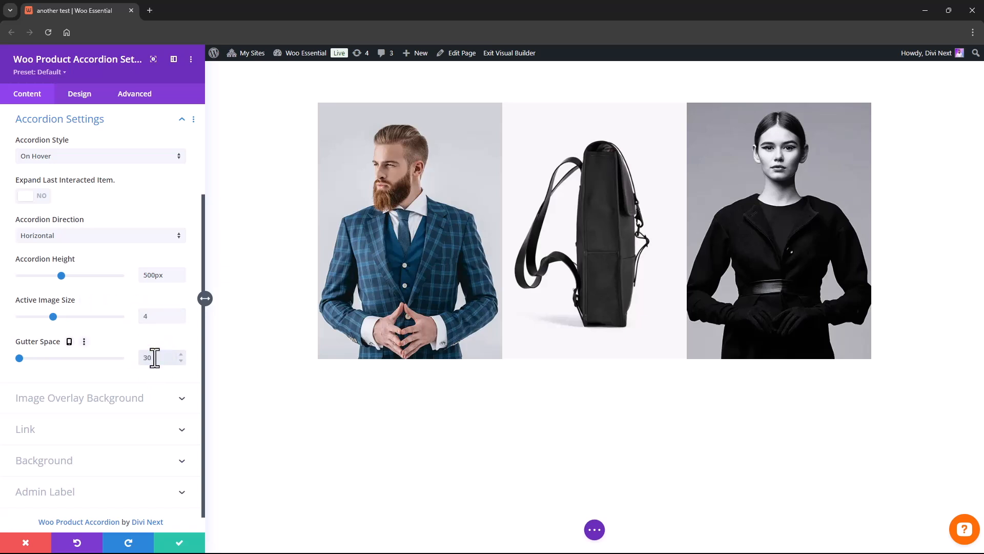
left_click(79, 397)
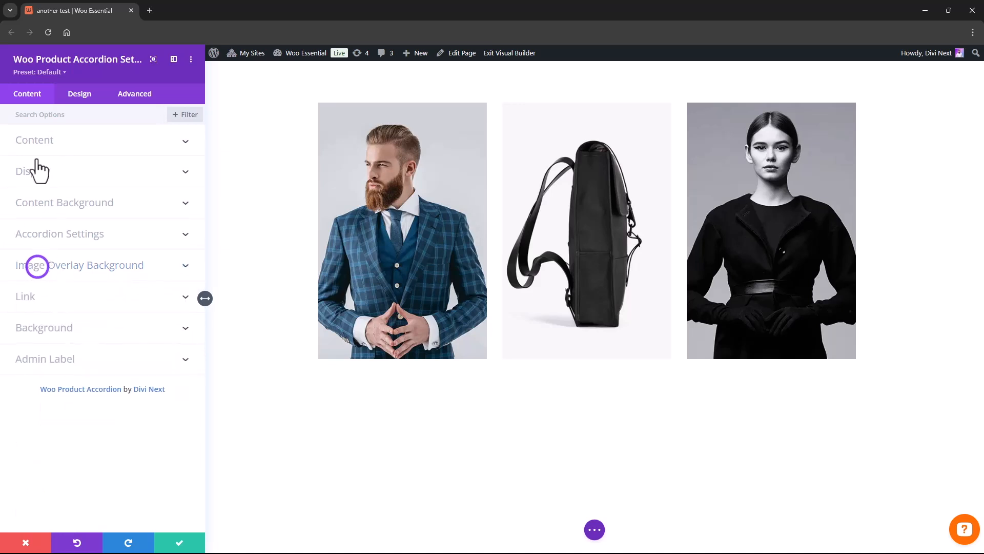
Step: In Design Image Settings, give the images 30px rounded corners and 2px black borders
left_click(80, 93)
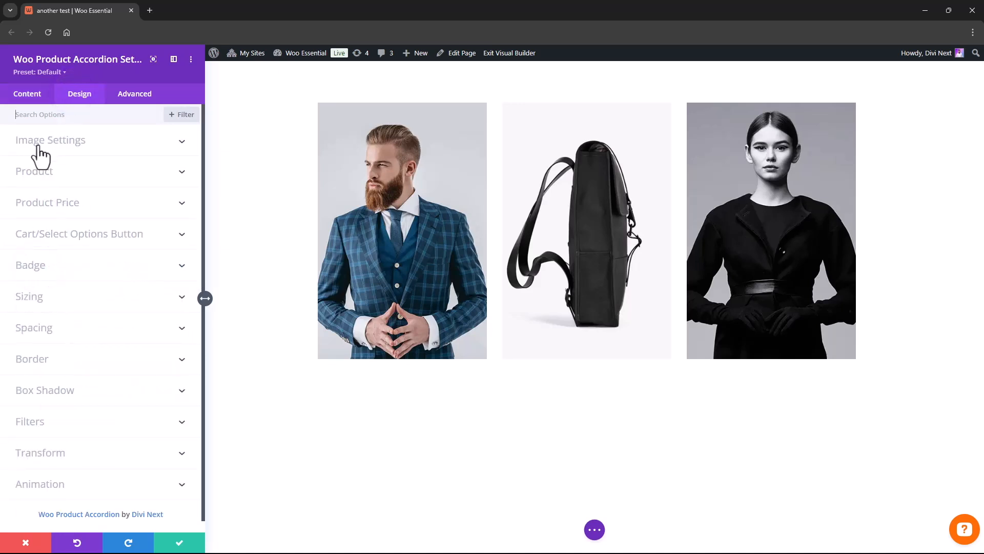
left_click(50, 141)
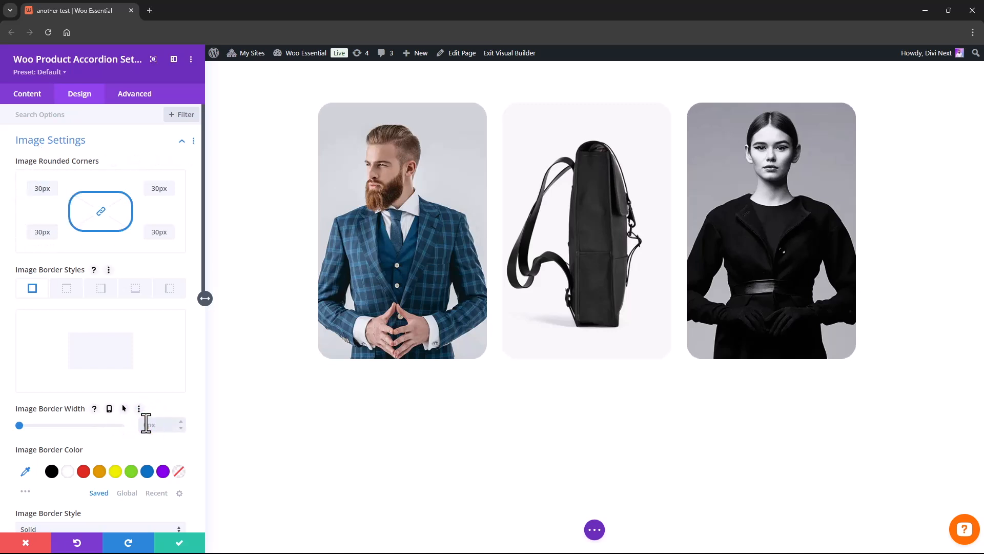
left_click(52, 470)
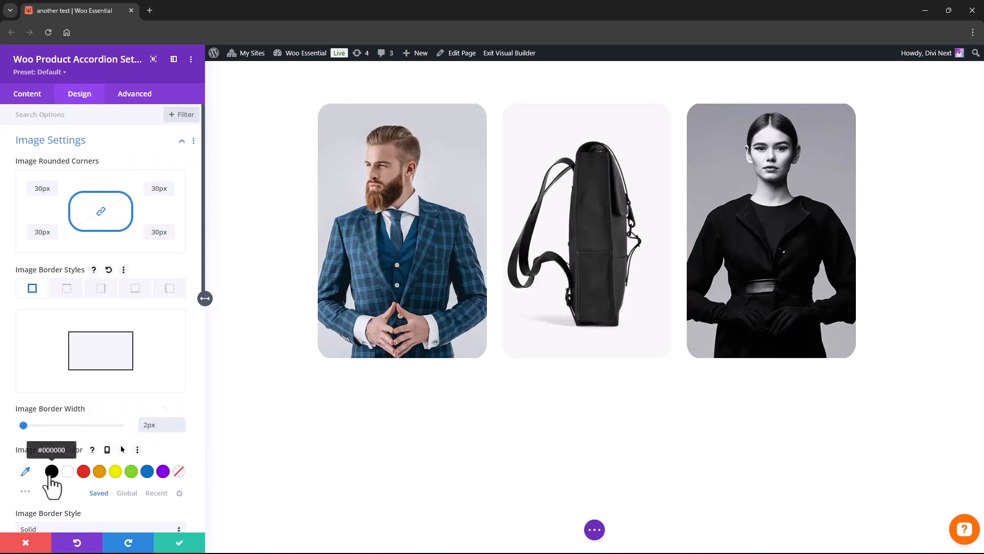
scroll("down", 3)
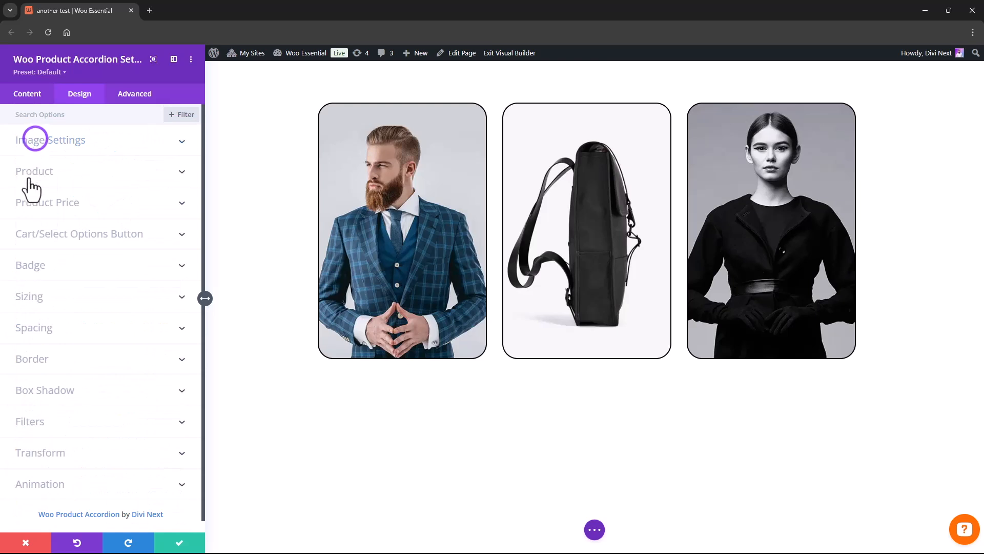
left_click(34, 171)
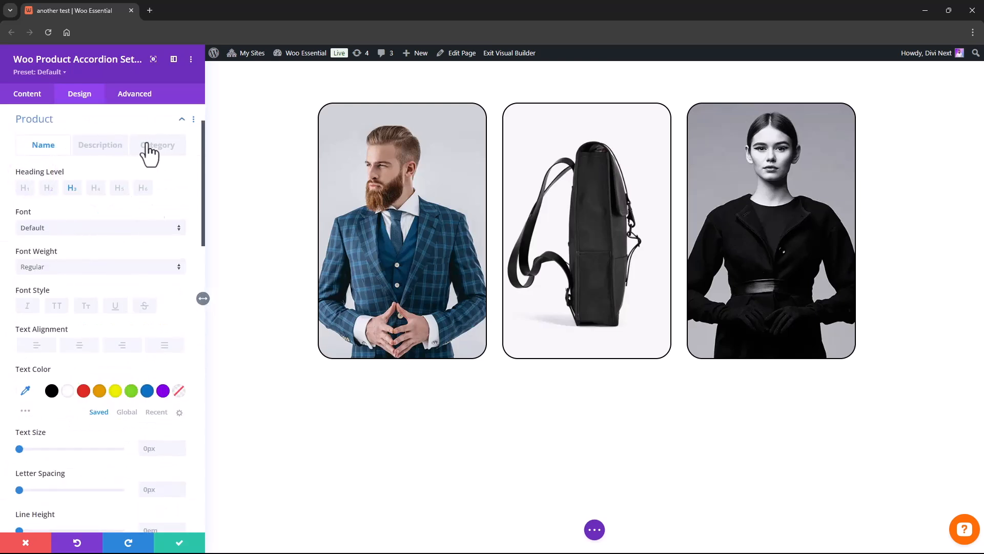
mouse_move(40, 133)
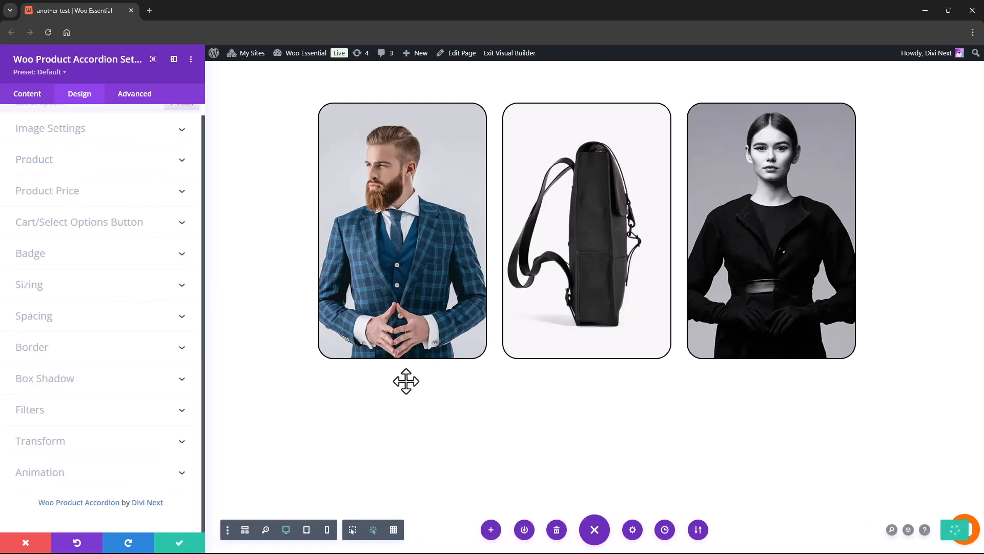
mouse_move(482, 132)
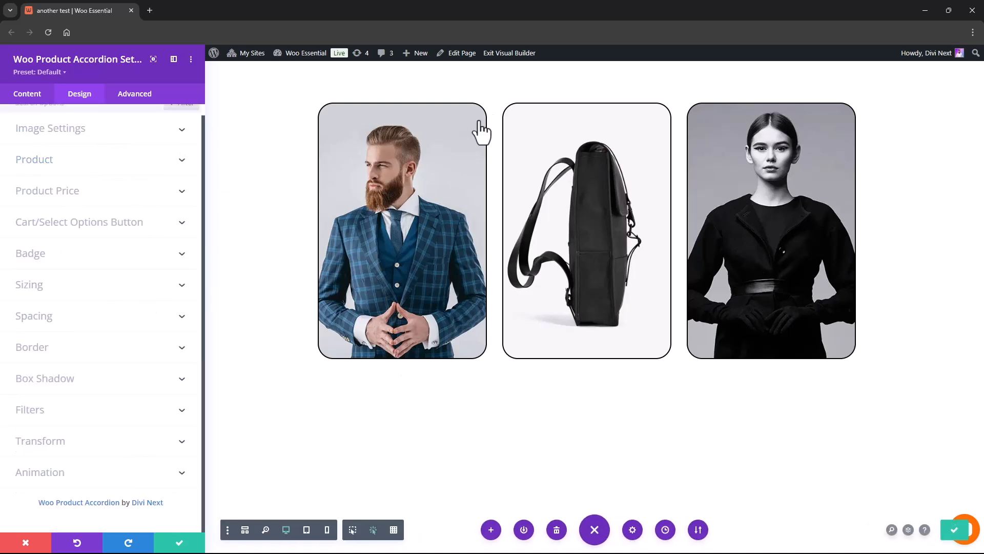
Step: Save the finished page
left_click(201, 10)
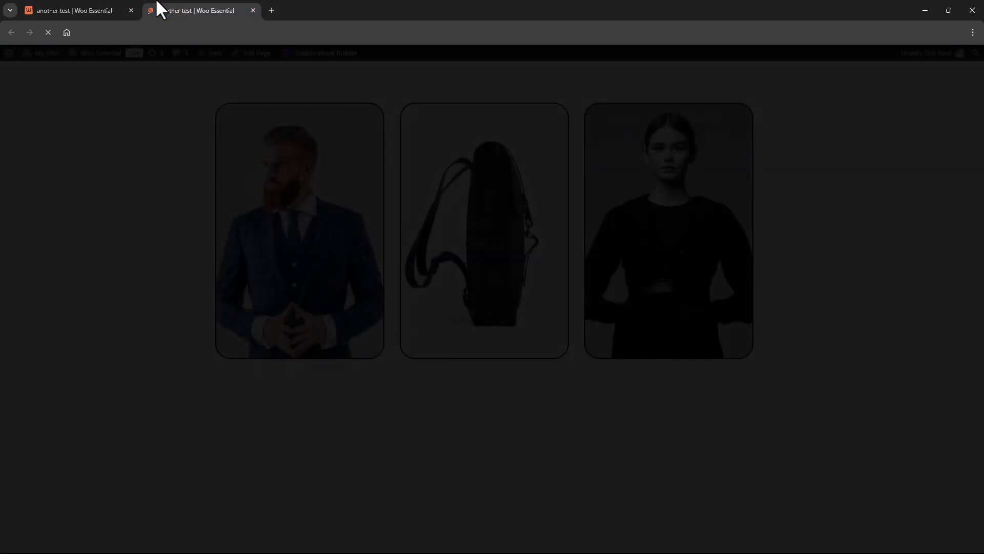